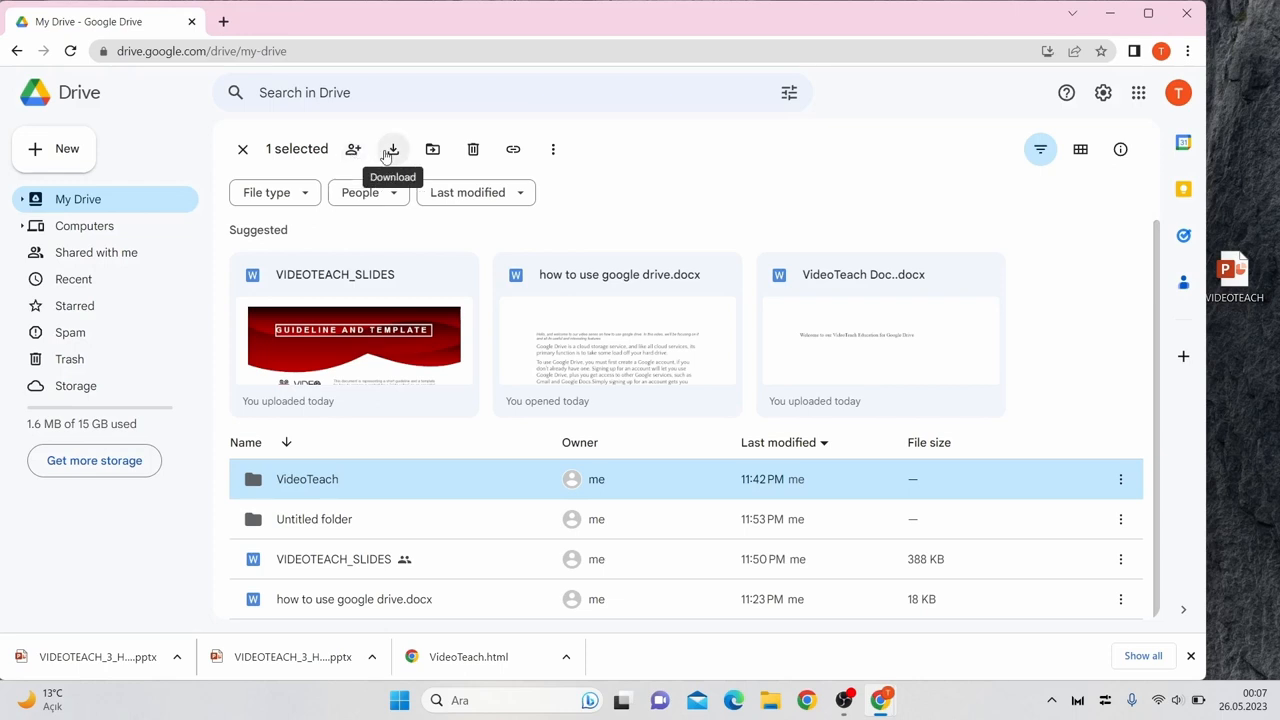
# - Upload the VideoTeach Doc. Word file from the computer into My Drive
pyautogui.click(392, 149)
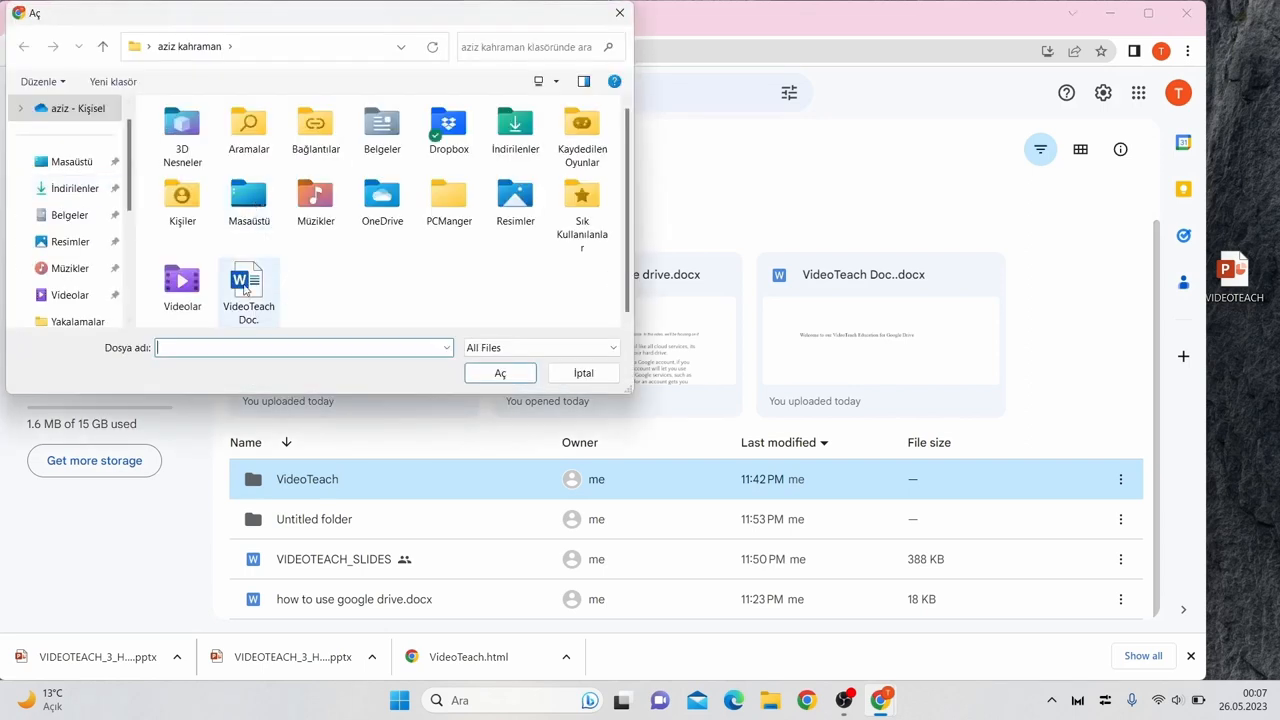
pyautogui.click(583, 373)
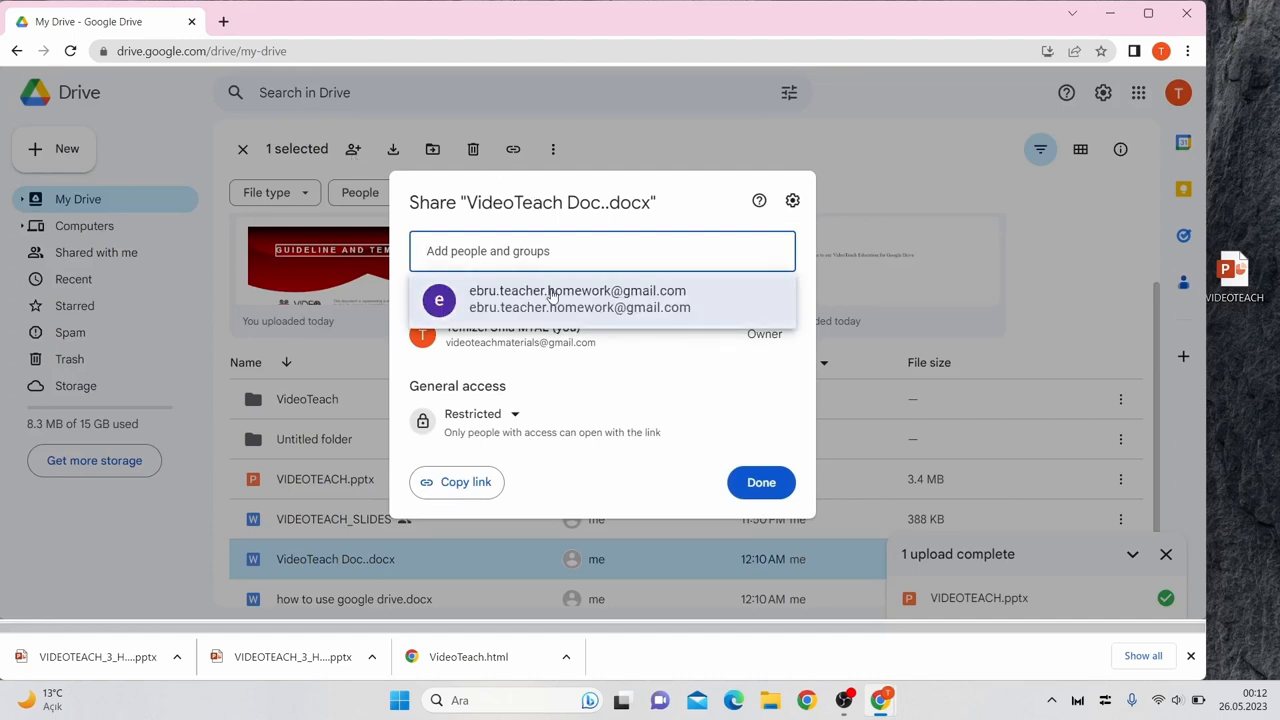
# - Add the suggested email recipient to the VideoTeach Doc..docx share
pyautogui.click(761, 483)
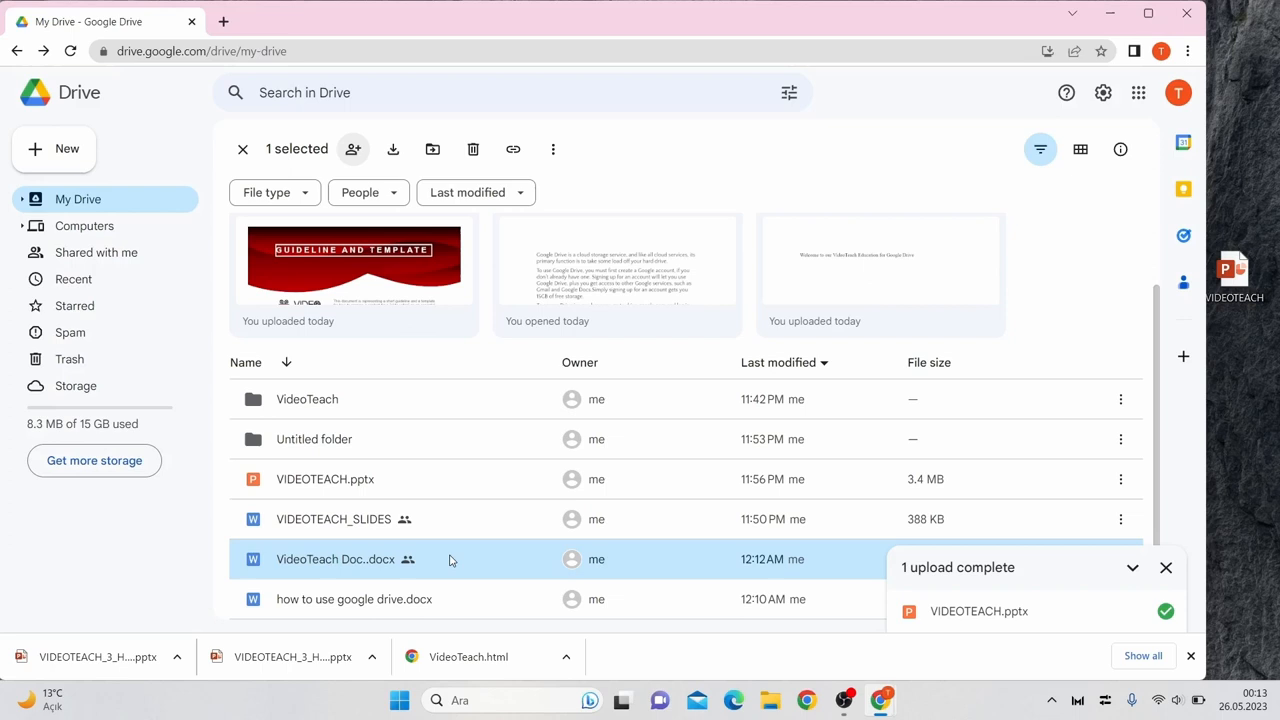